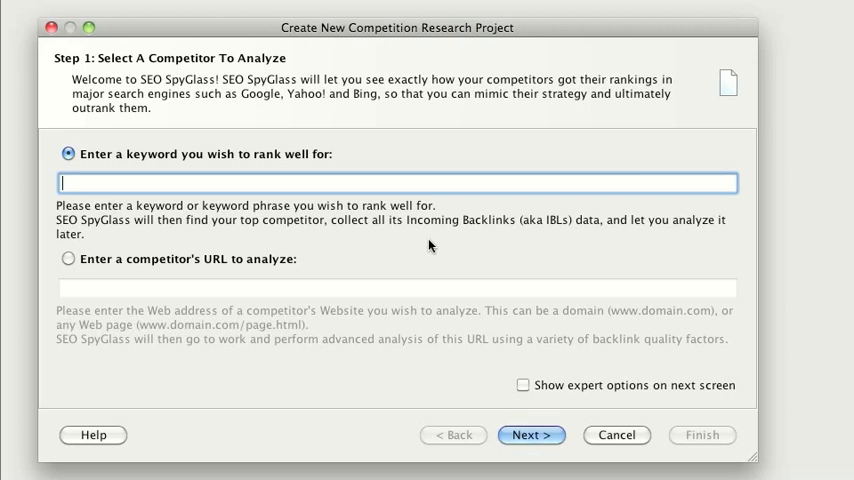
# - Create the competition research project for keyword 'web design' with Google as the engine
pyautogui.write('web design')
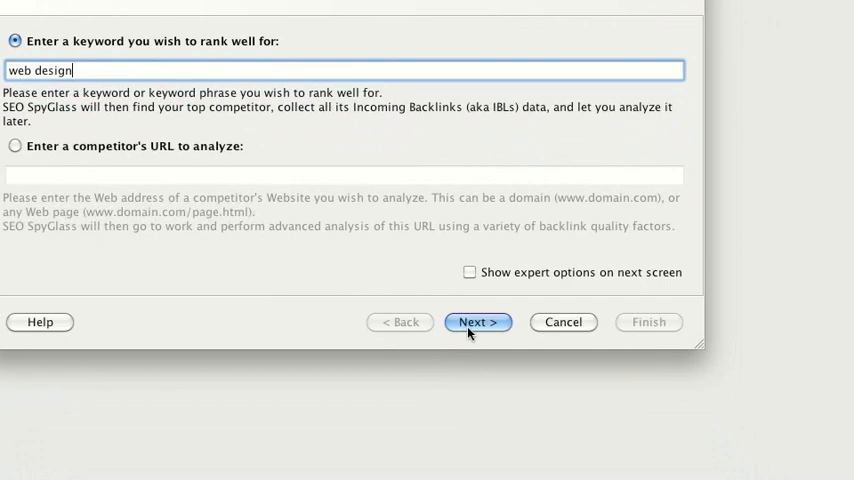
pyautogui.click(476, 320)
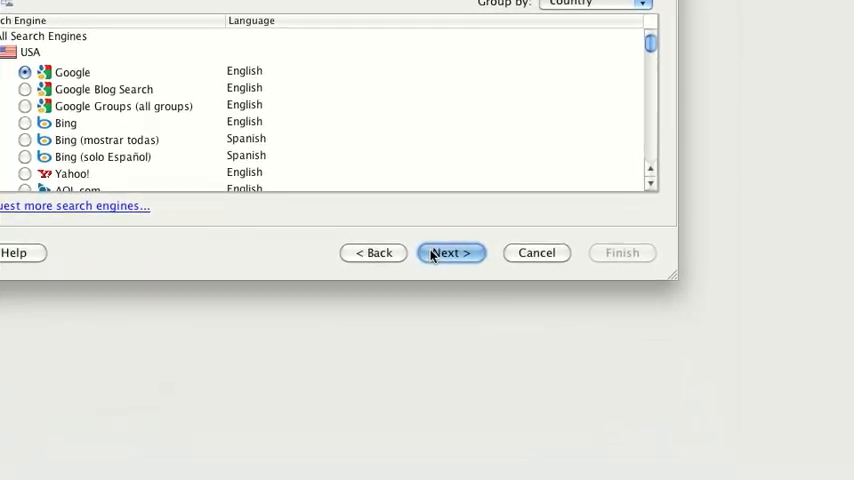
pyautogui.click(450, 252)
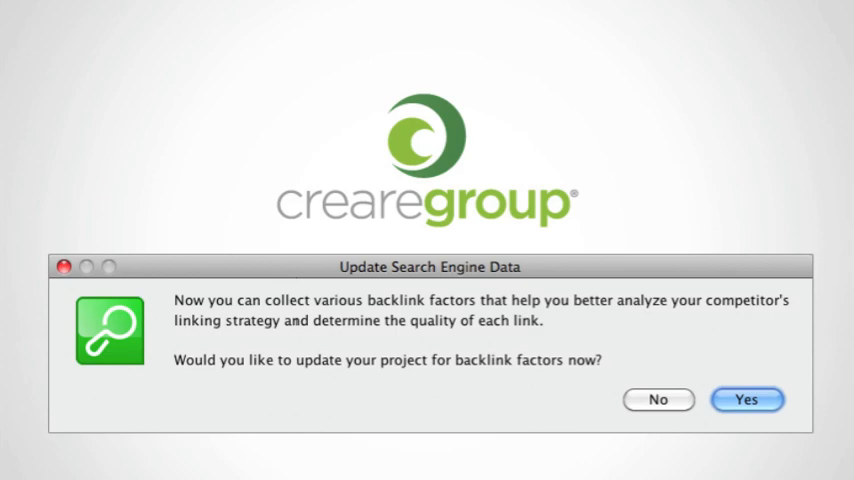
# - Confirm Yes to update the project with backlink factors for webdesign.org
pyautogui.click(746, 400)
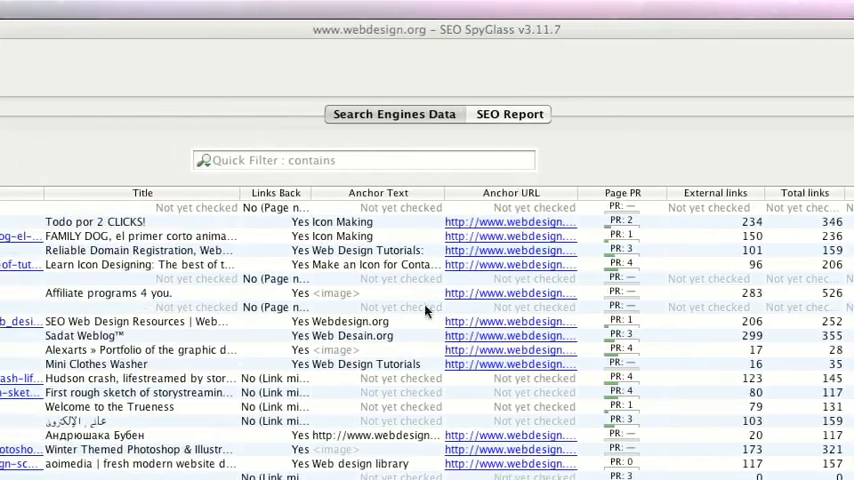
# - Scroll through the webdesign.org backlinks list to review anchor text, links and link value
pyautogui.scroll(-3)
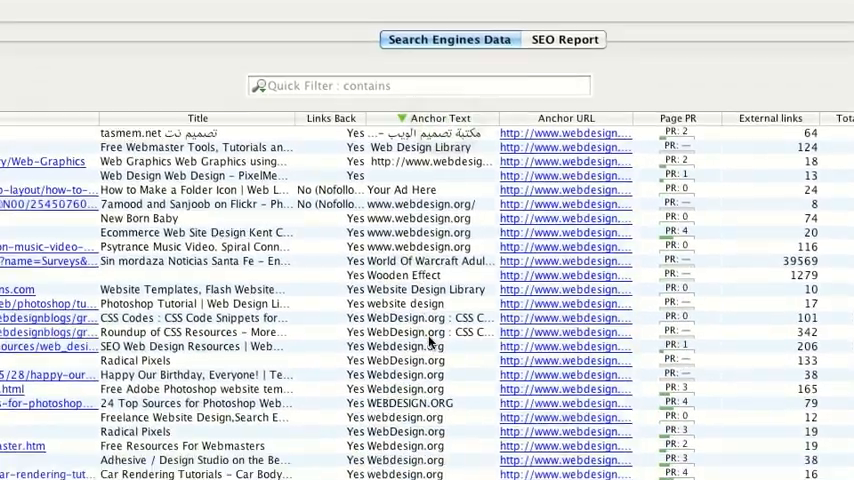
pyautogui.scroll(-3)
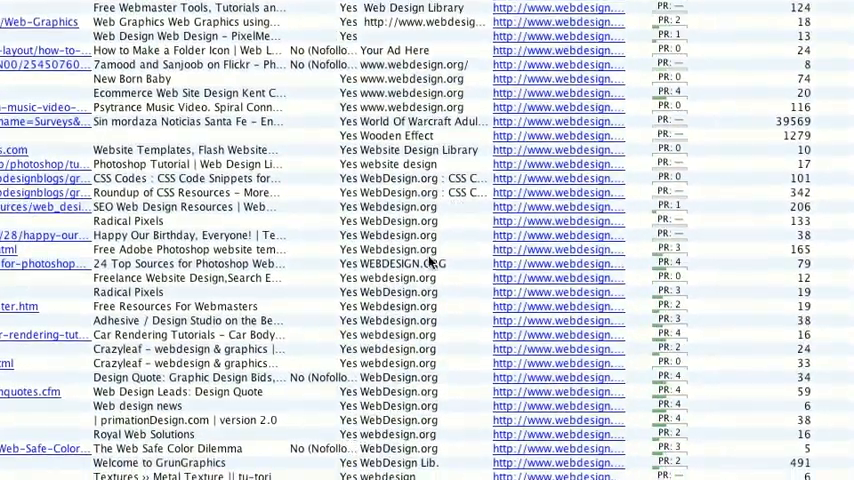
pyautogui.scroll(-3)
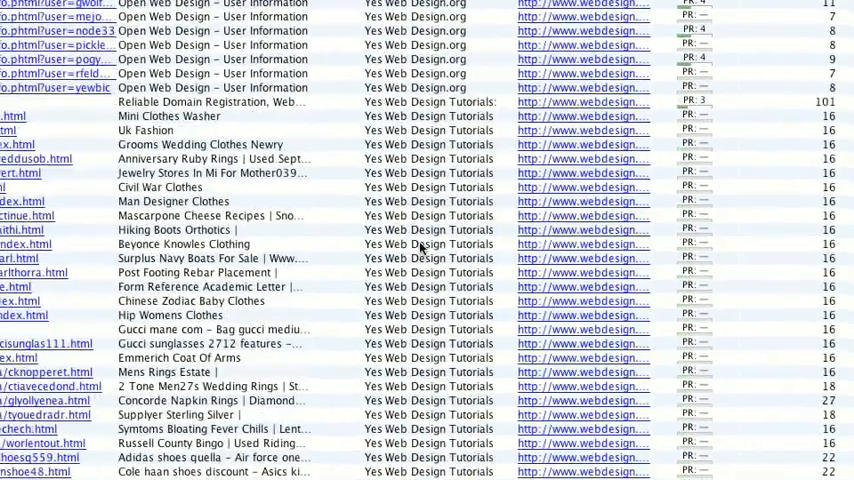
pyautogui.scroll(-3)
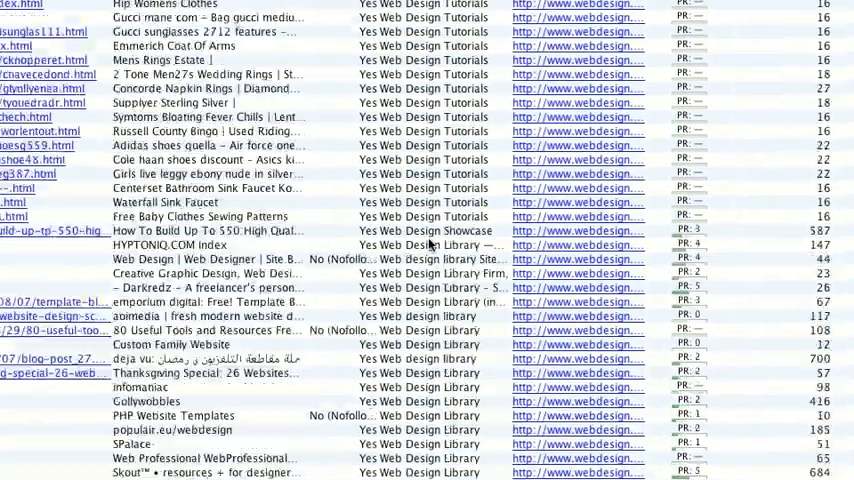
pyautogui.scroll(-3)
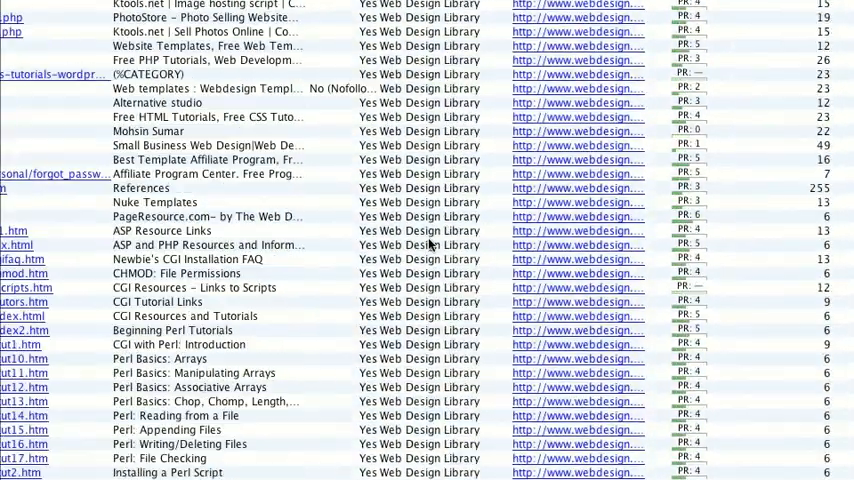
pyautogui.scroll(-3)
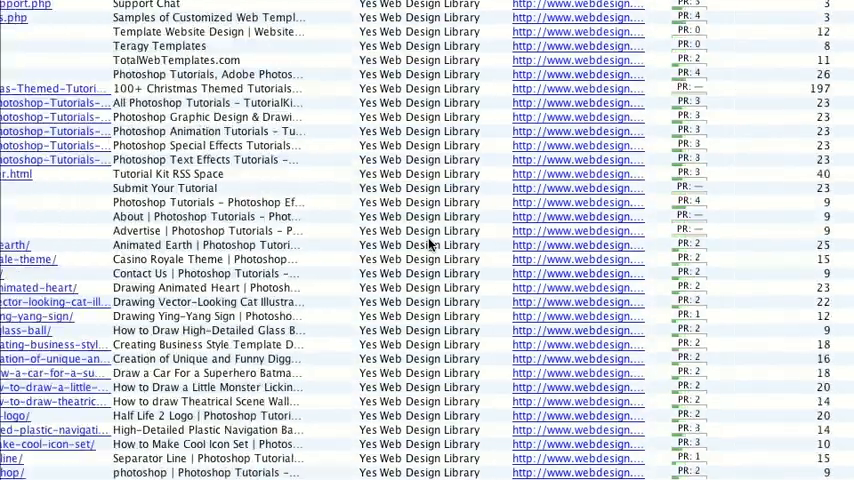
pyautogui.scroll(-3)
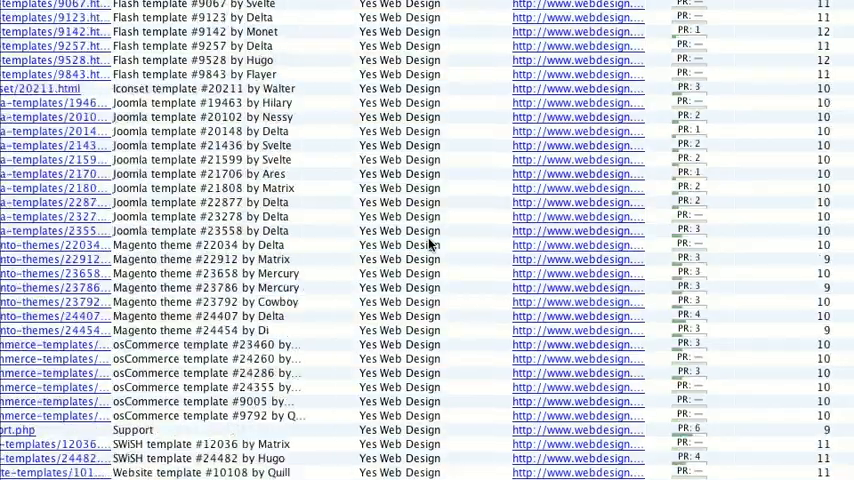
pyautogui.scroll(-3)
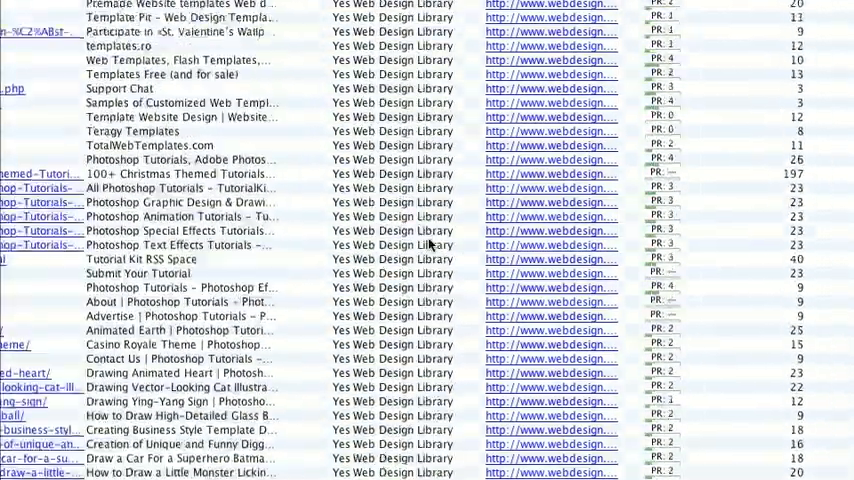
pyautogui.scroll(-3)
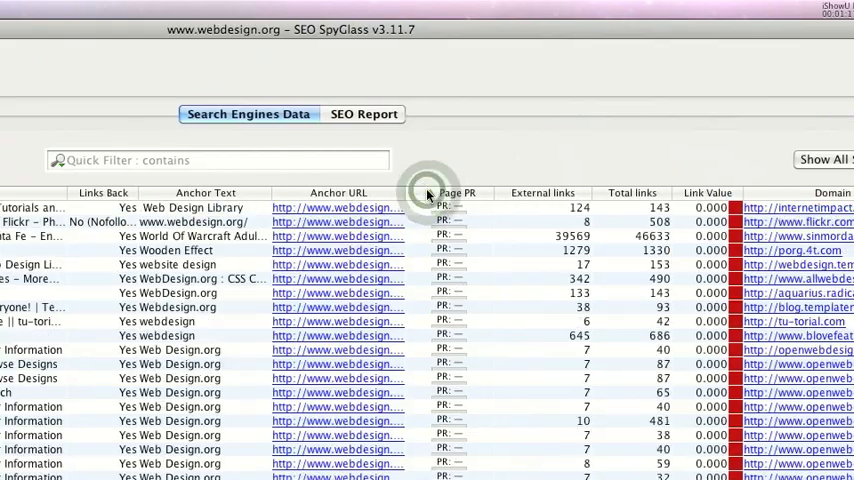
# - Sort the webdesign.org backlinks by Page PR
pyautogui.click(456, 192)
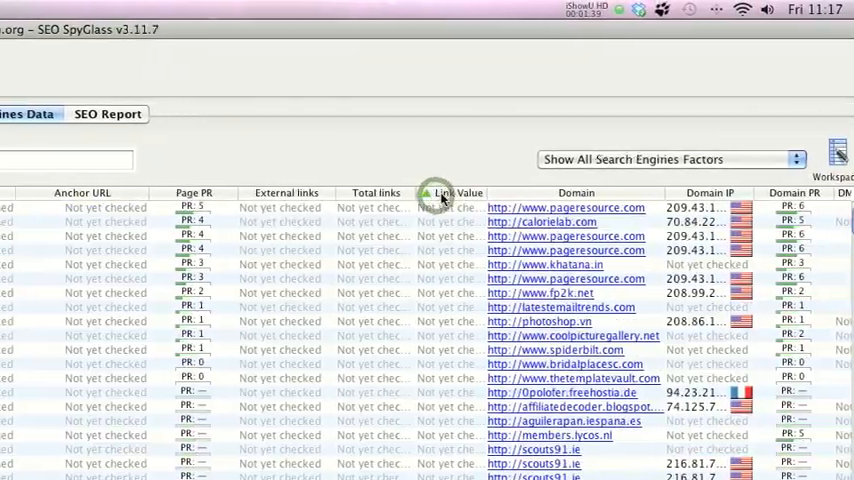
# - Sort the backlinks by Link Value highest first, then by Alexa Rank
pyautogui.click(444, 192)
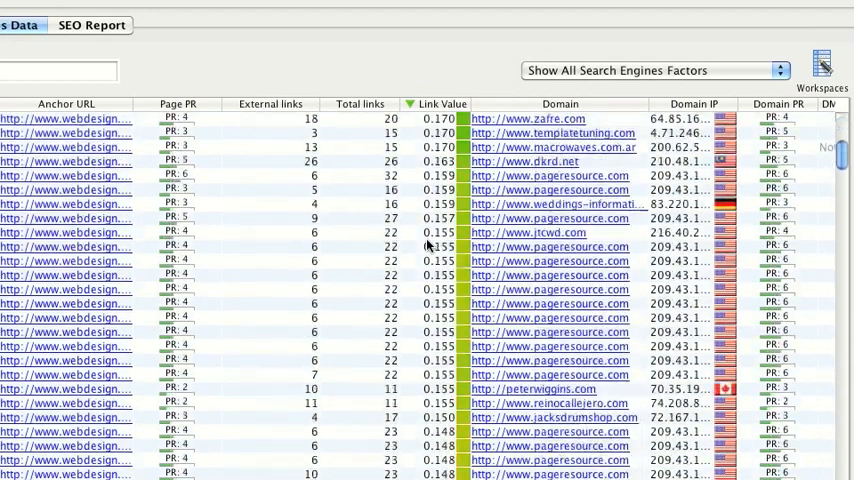
pyautogui.click(442, 104)
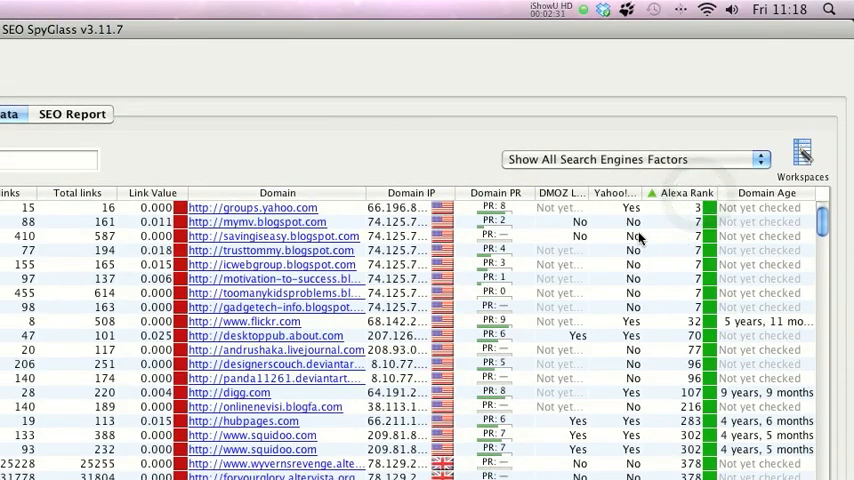
pyautogui.scroll(-3)
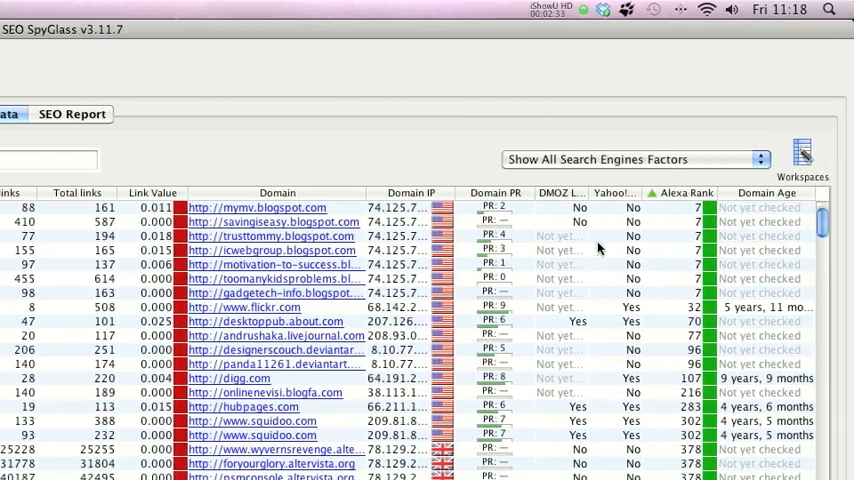
pyautogui.scroll(-3)
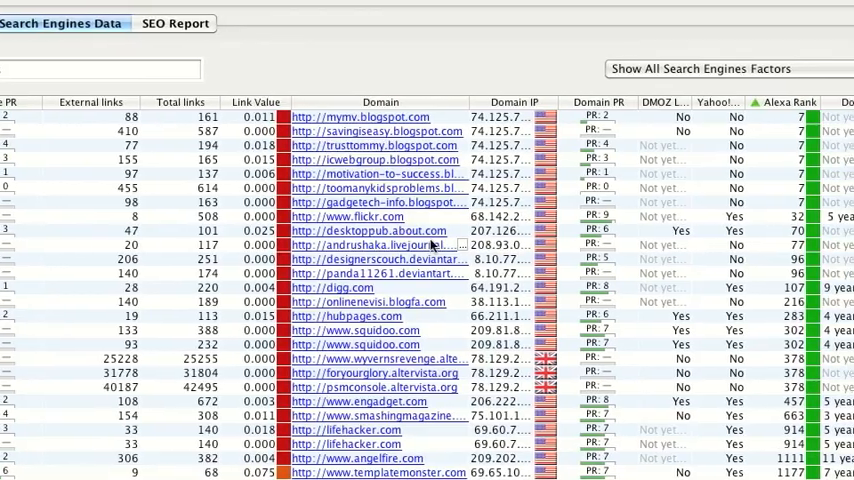
pyautogui.scroll(-3)
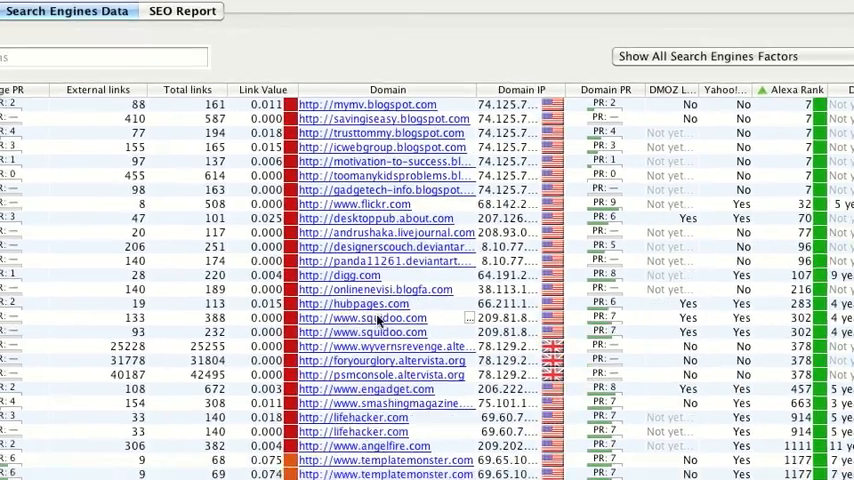
pyautogui.click(182, 12)
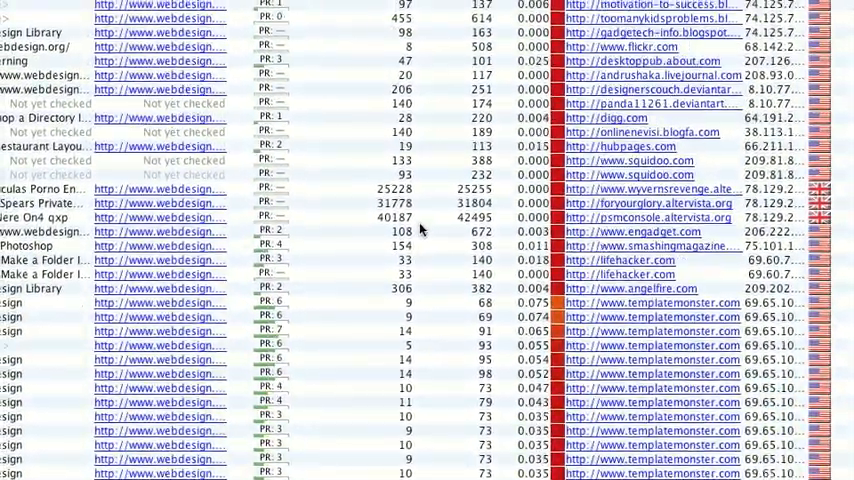
pyautogui.scroll(-3)
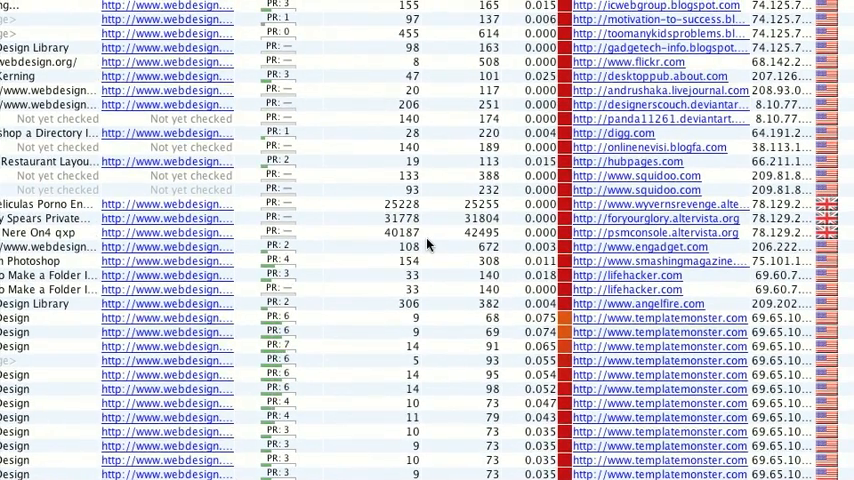